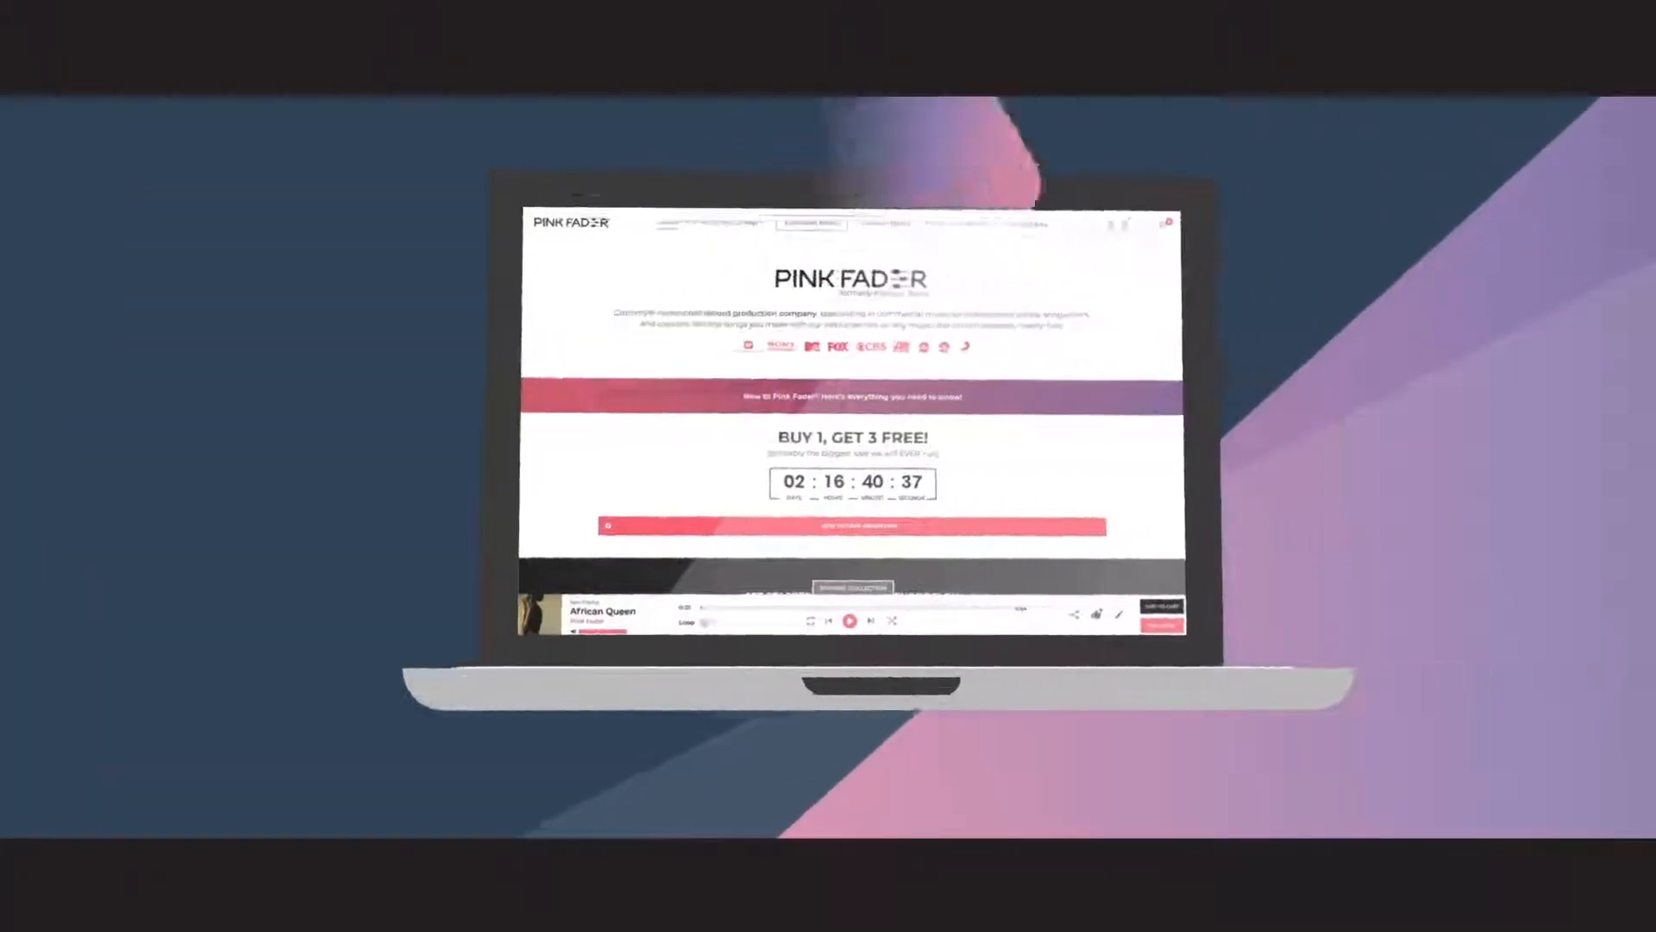
Filter the beat catalog to the HIP-HOP genre from the homepage genre buttons
{"action": "scroll", "scroll_direction": "down", "scroll_amount": 3}
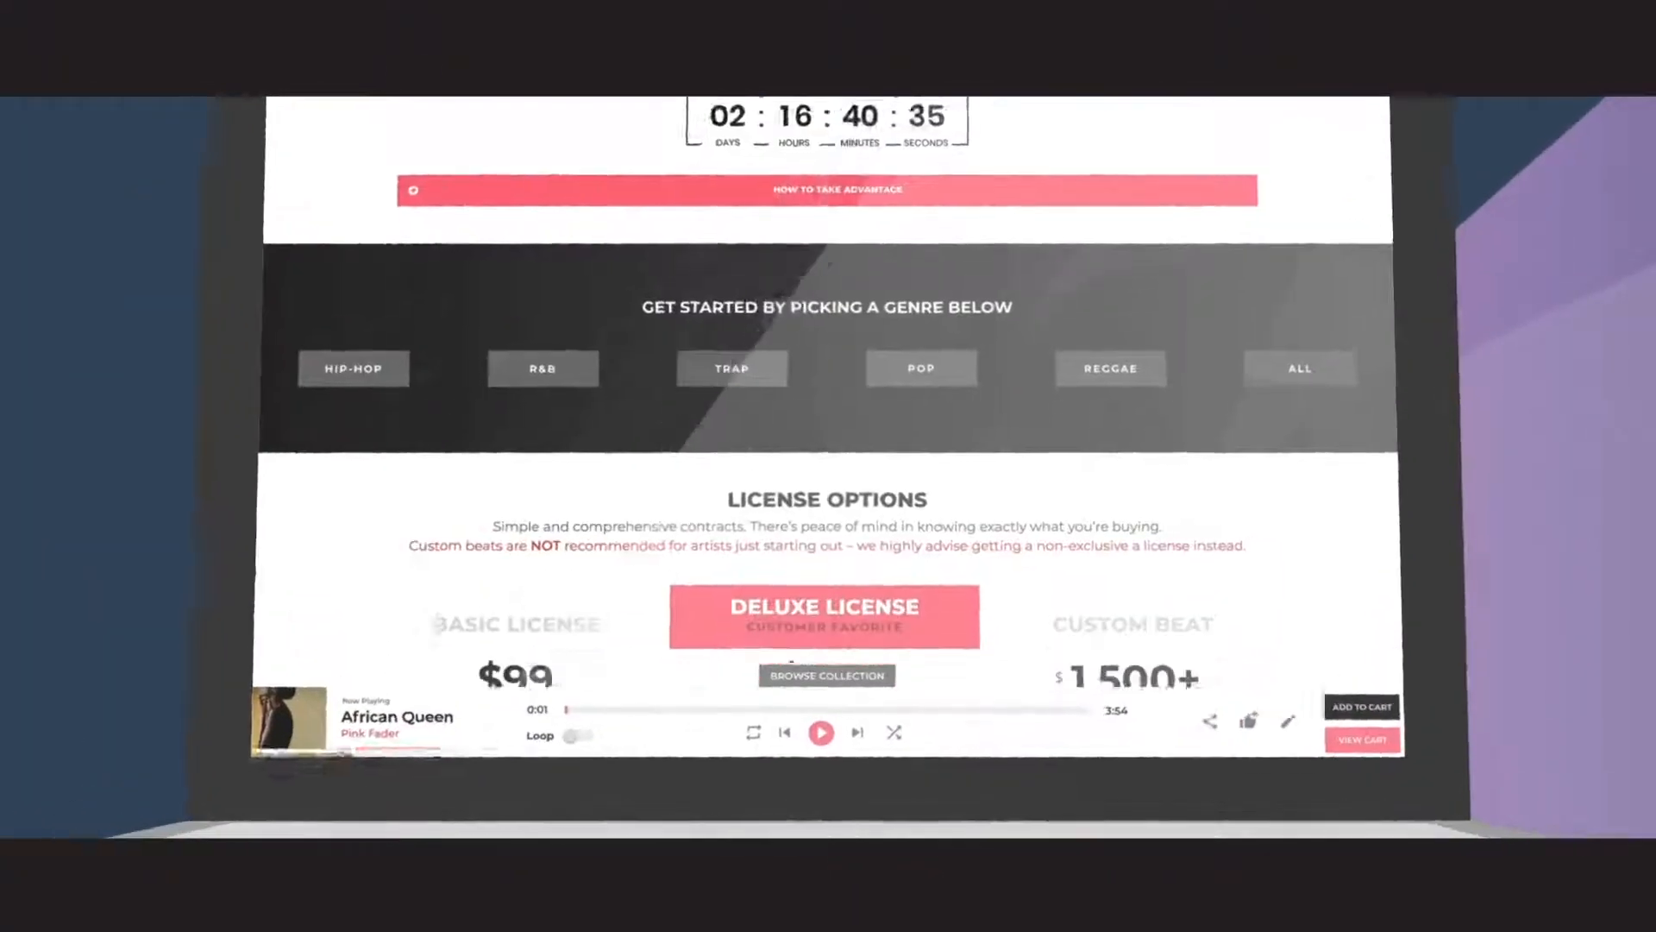
{"action": "scroll", "scroll_direction": "down", "scroll_amount": 3}
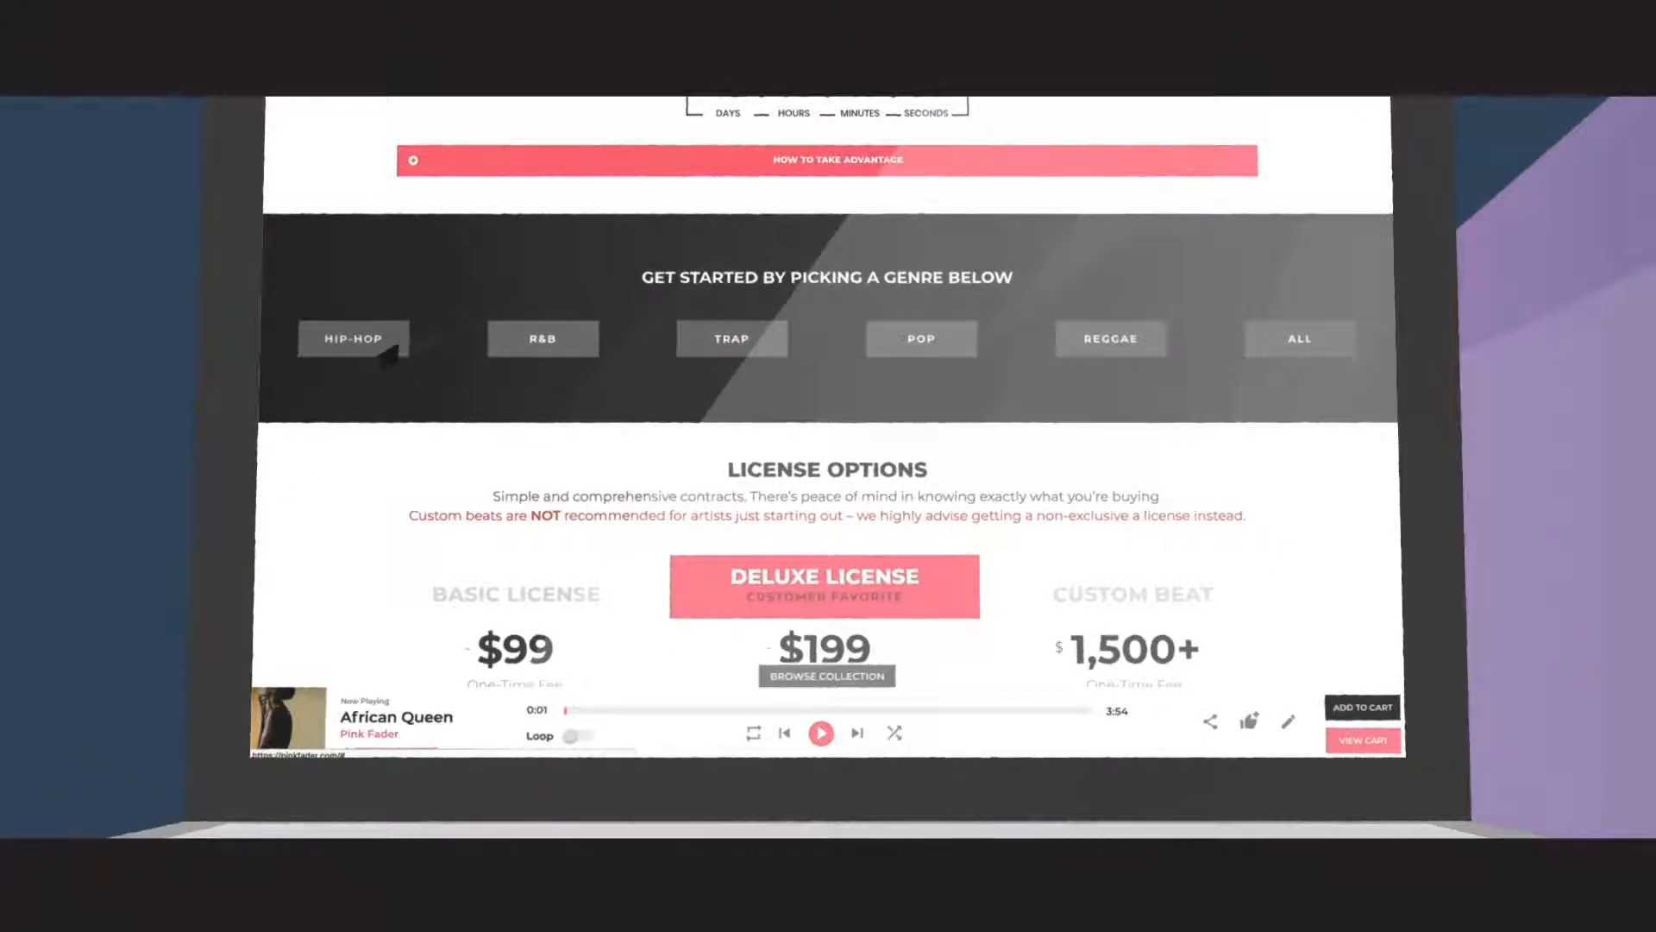
{"action": "left_click", "coordinate": [352, 338]}
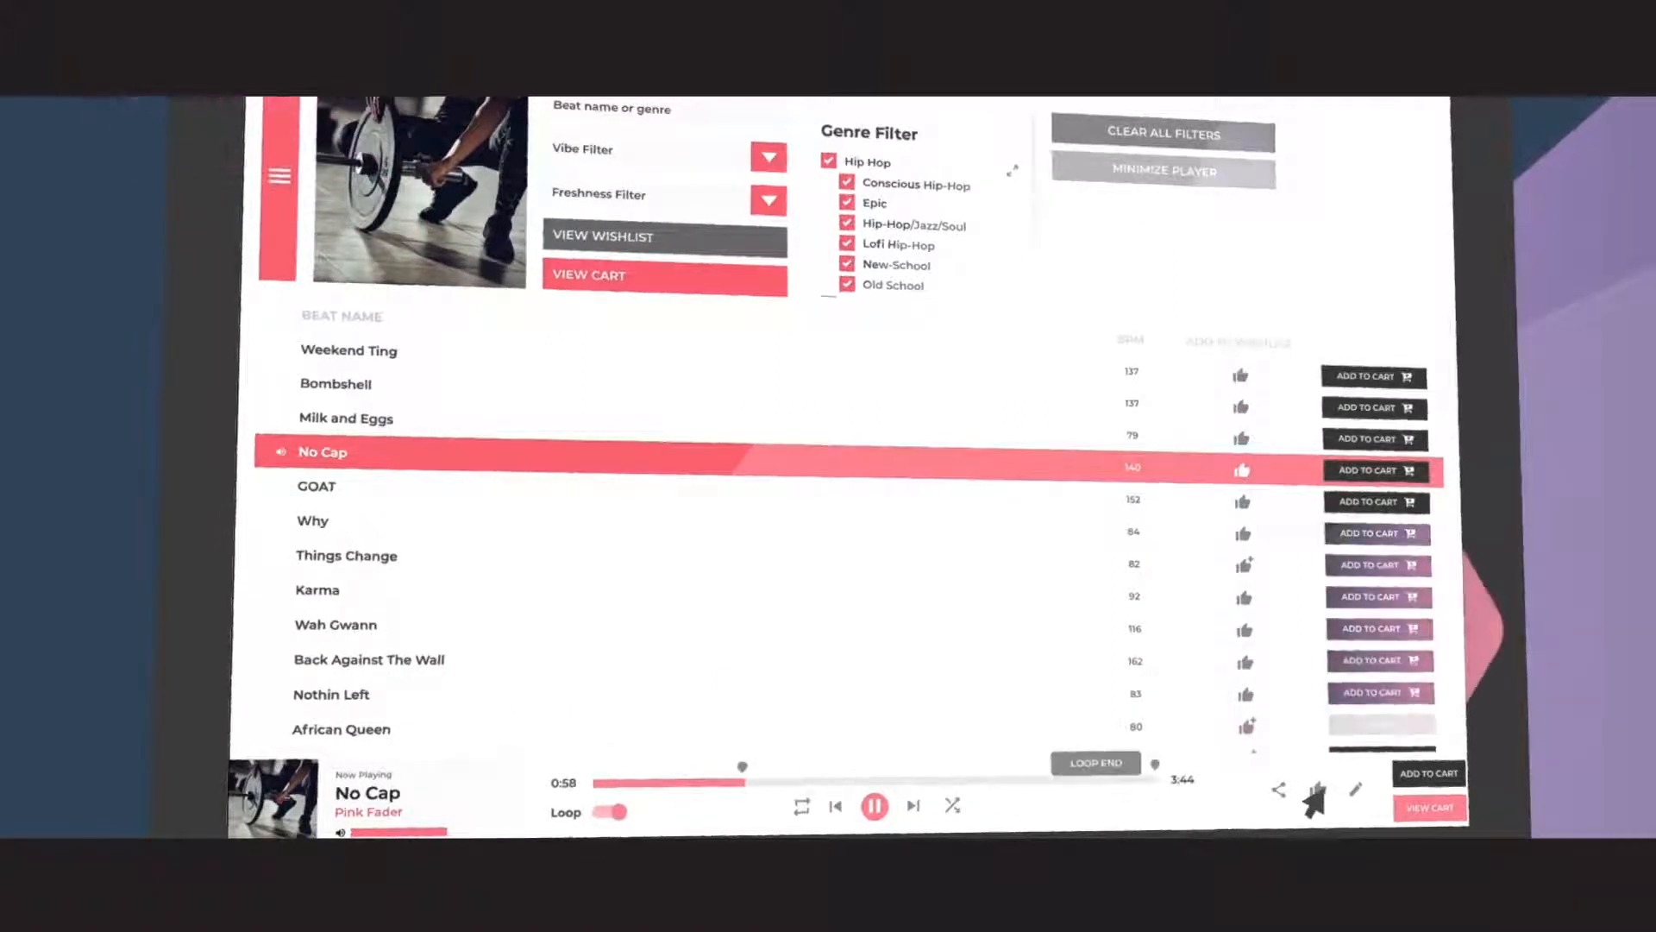
Save the lyric "This is a sick beat!" for No Cap in the Lyric Book and favorite it
{"action": "left_click", "coordinate": [1356, 790]}
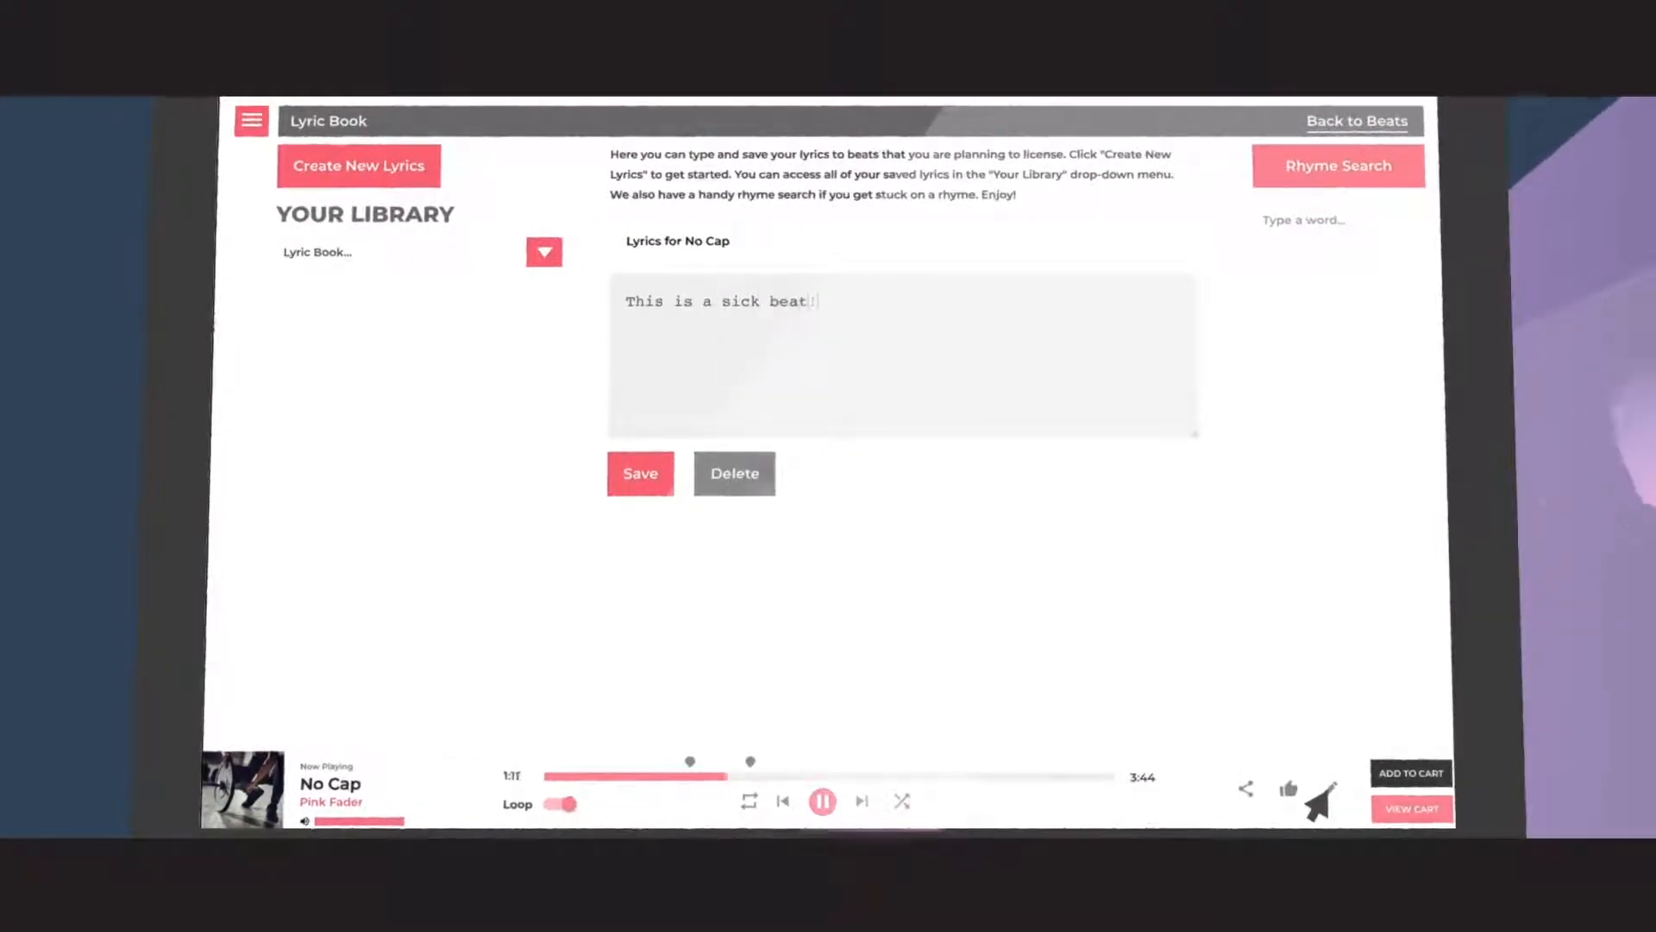
{"action": "left_click", "coordinate": [640, 473]}
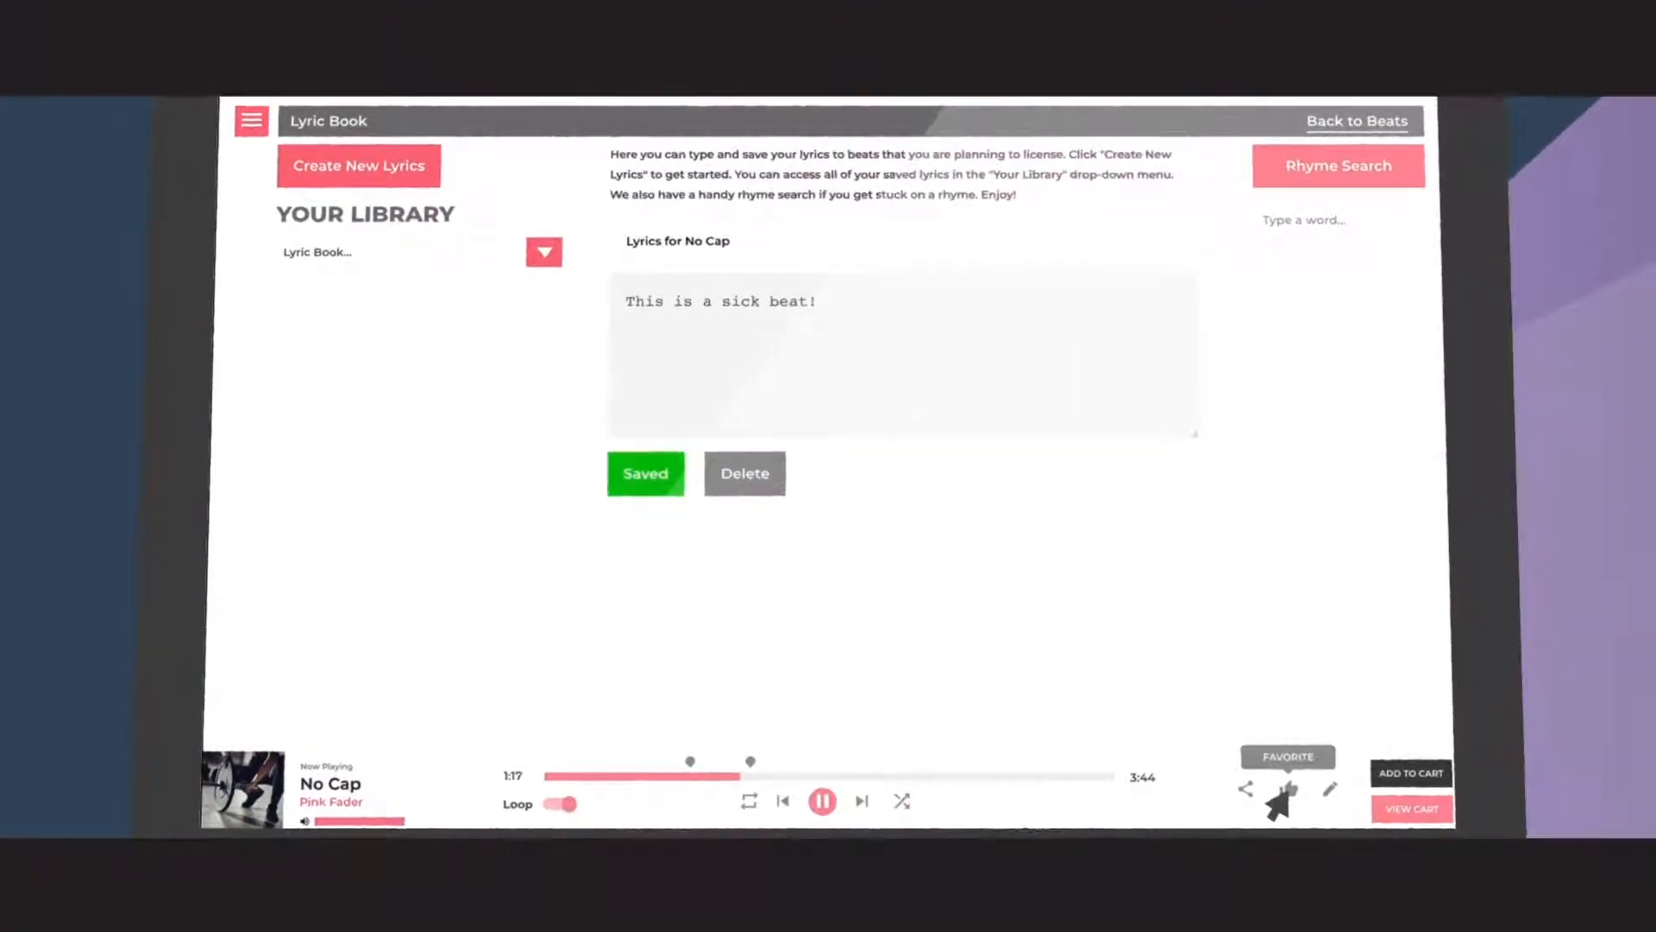
{"action": "left_click", "coordinate": [252, 121]}
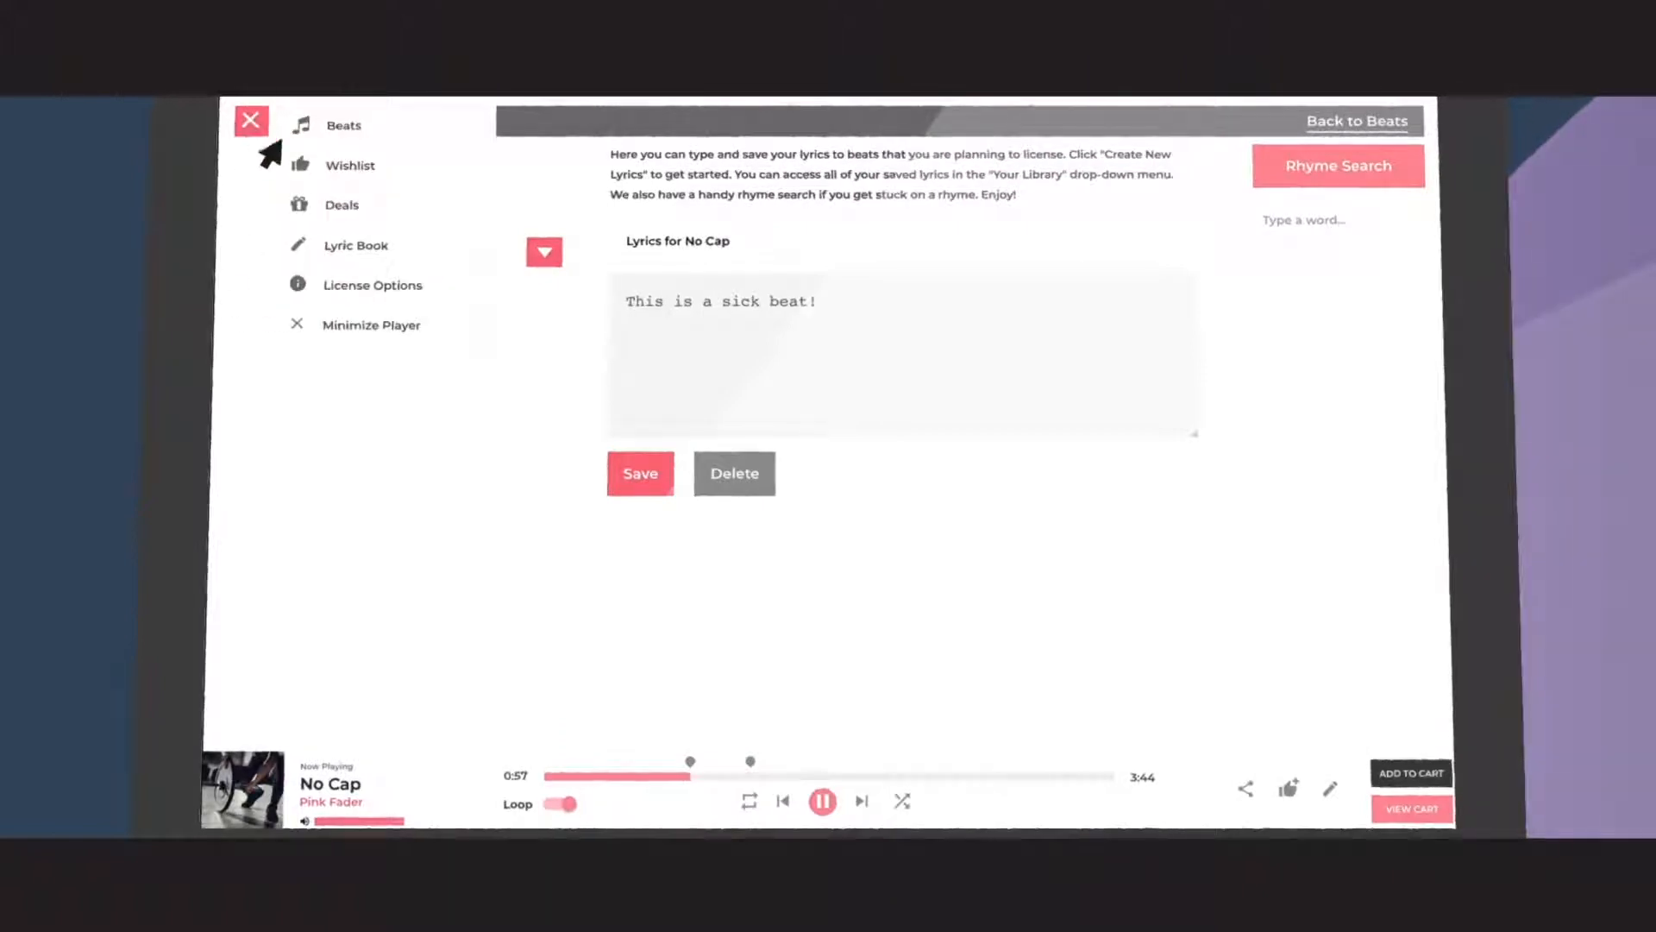
{"action": "left_click", "coordinate": [342, 204]}
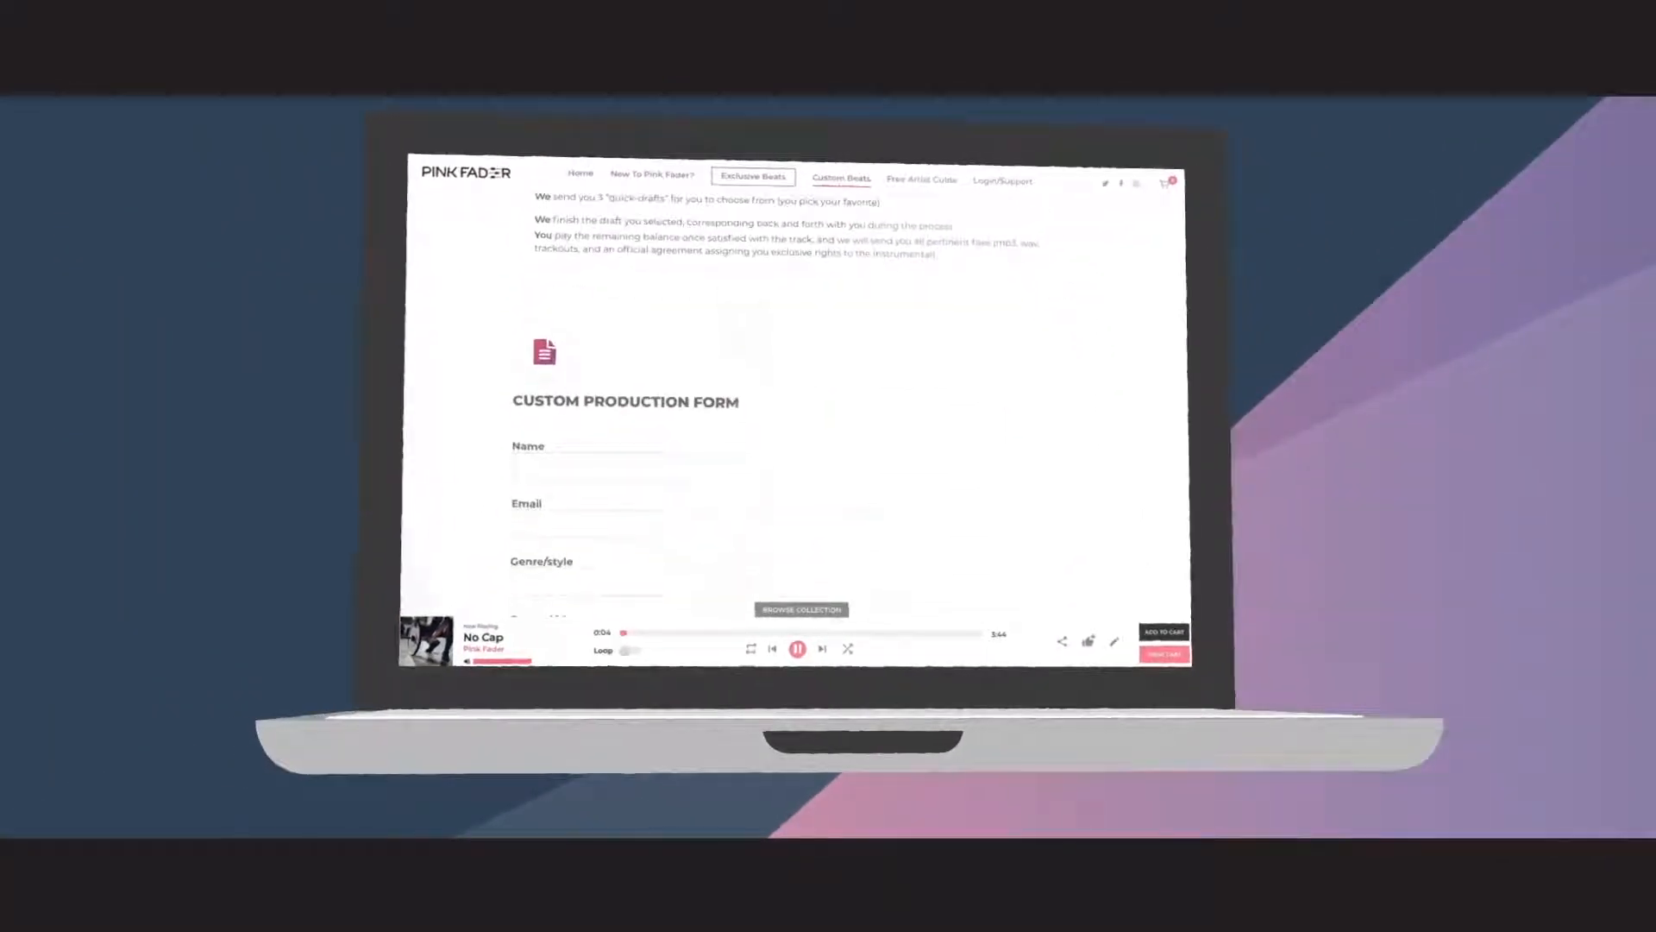
Scroll the Exclusive Beats page to the vault of unlicensed beats at $750 each
{"action": "scroll", "scroll_direction": "down", "scroll_amount": 3}
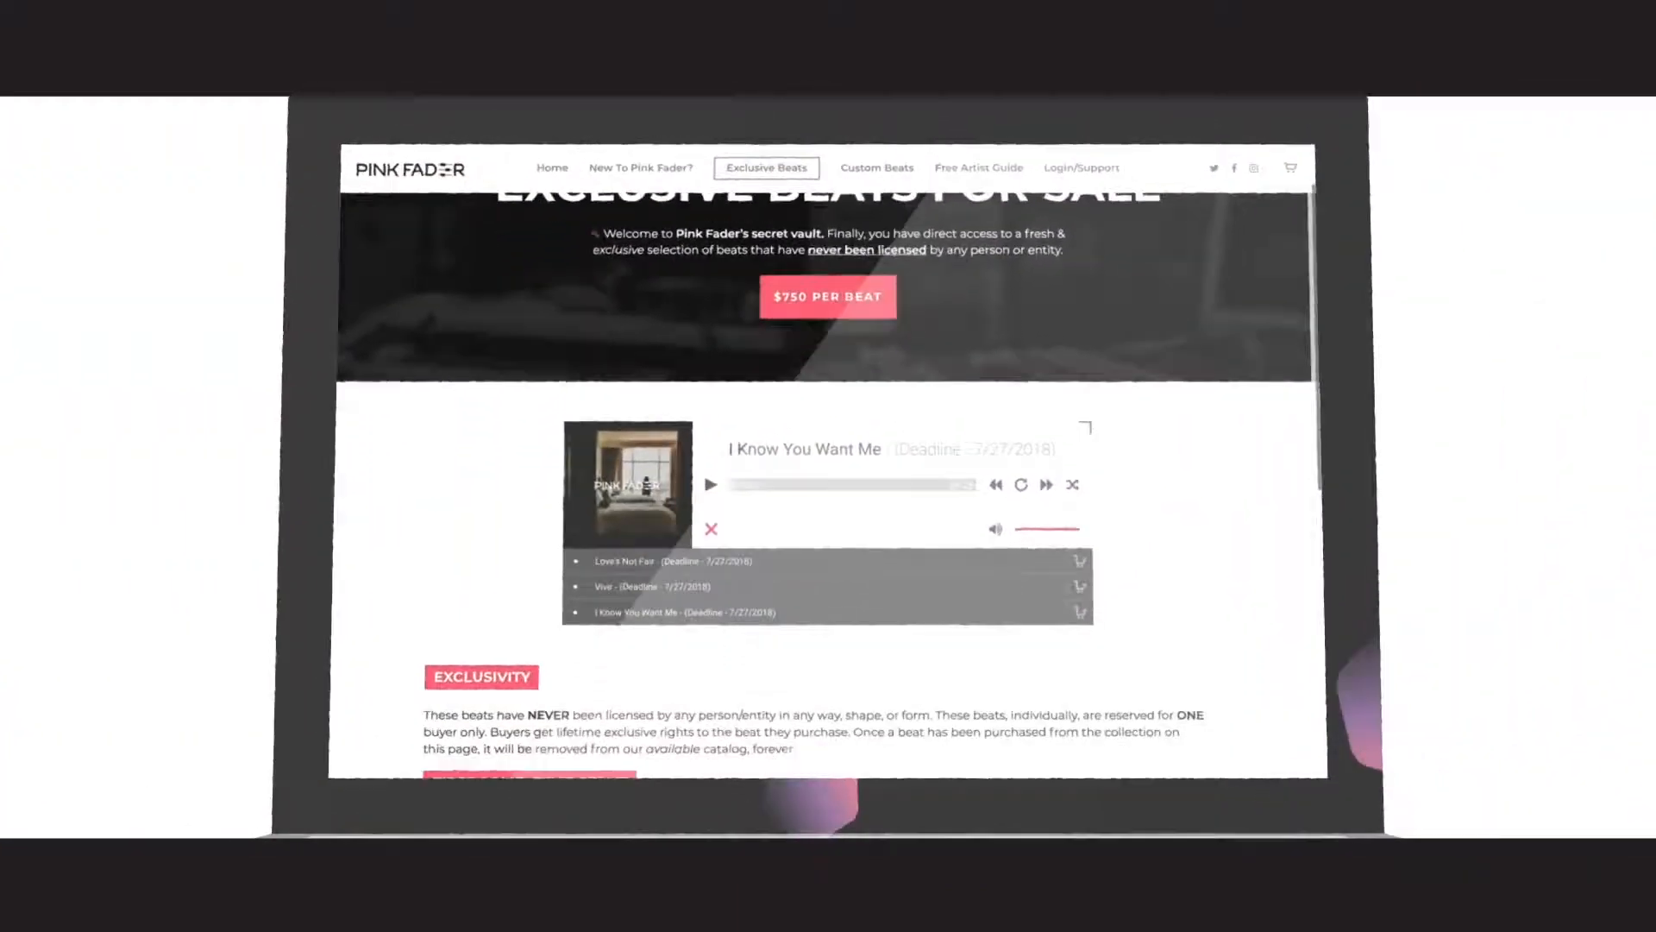
Scroll to the exclusivity rules, purchase steps and 'Here's what you get' rights list
{"action": "scroll", "scroll_direction": "down", "scroll_amount": 3}
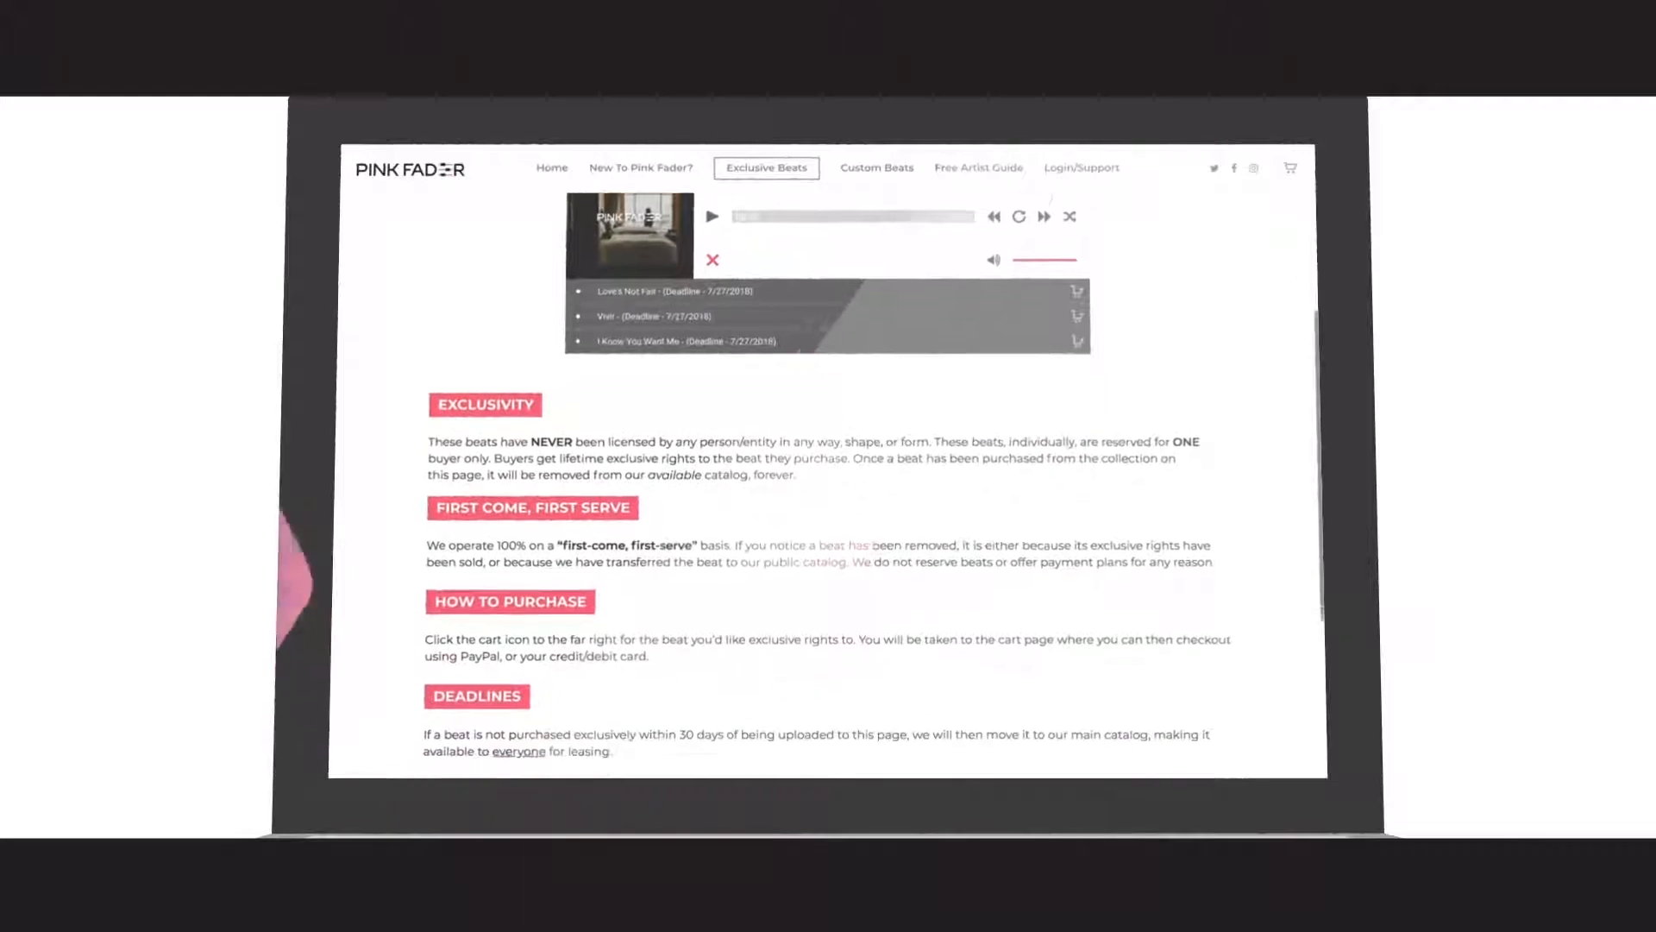
{"action": "scroll", "scroll_direction": "down", "scroll_amount": 3}
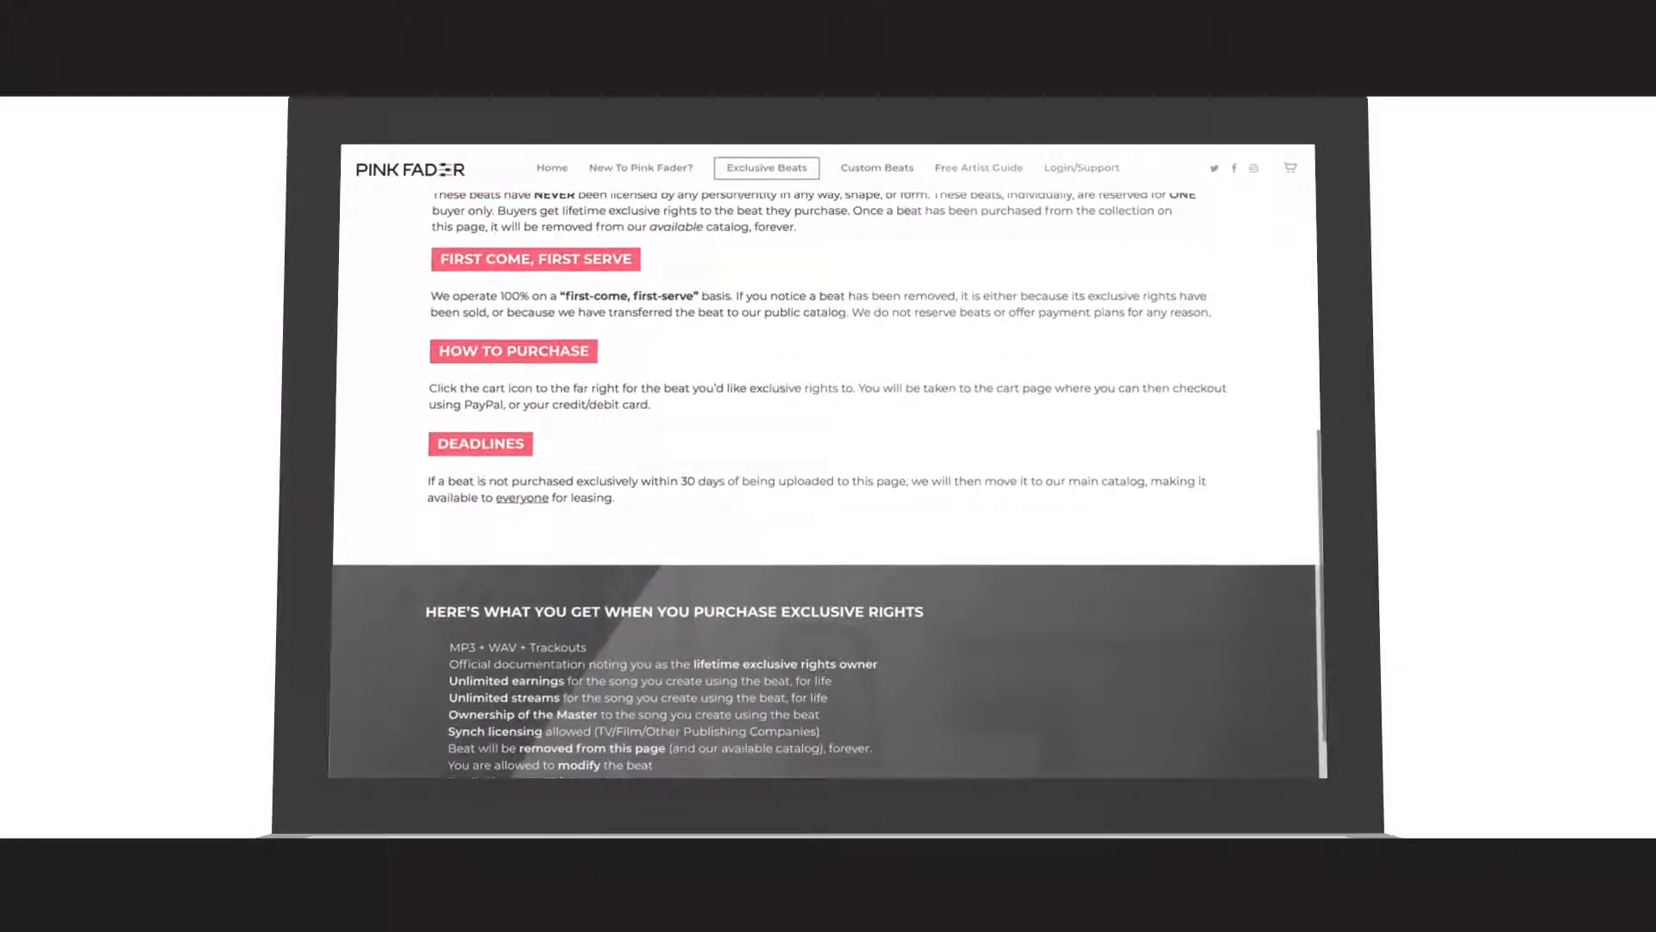
{"action": "scroll", "scroll_direction": "down", "scroll_amount": 3}
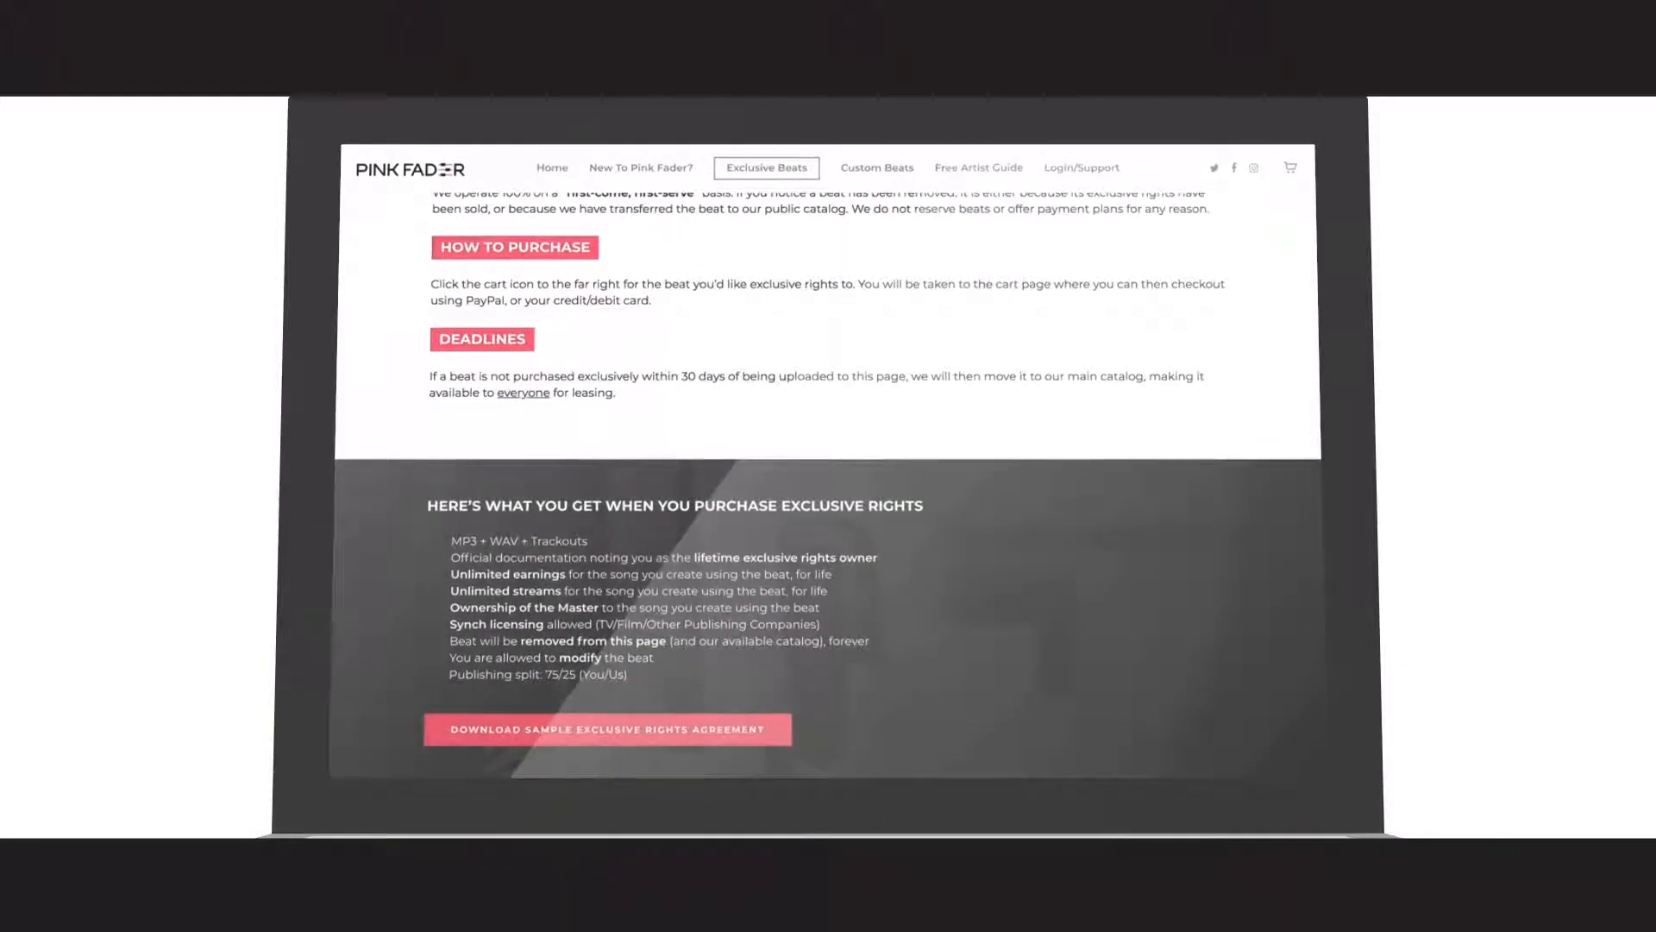